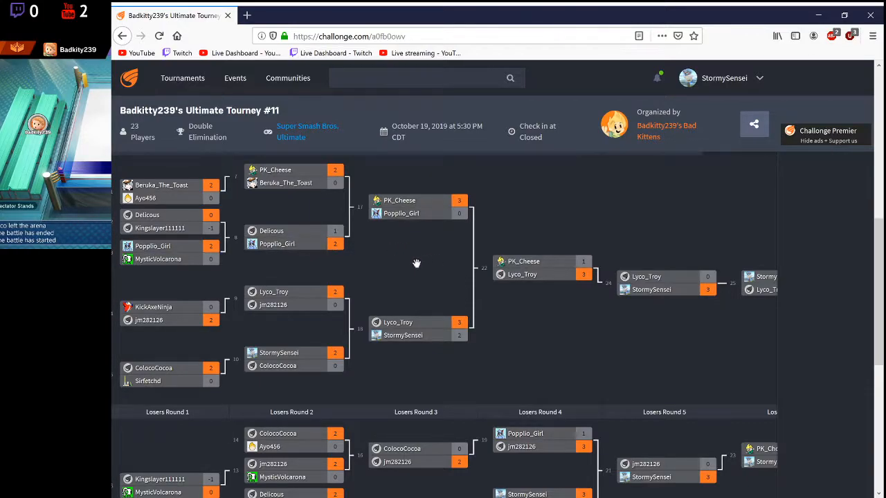
mouse_move(418, 222)
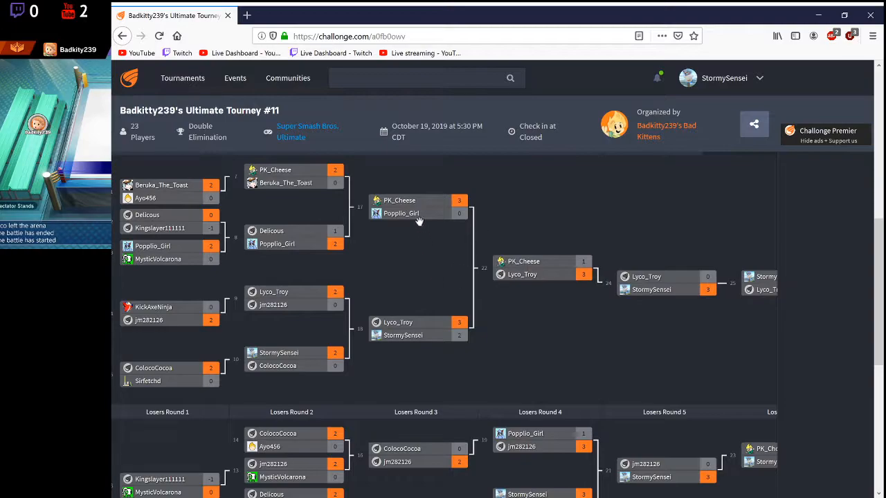
mouse_move(485, 269)
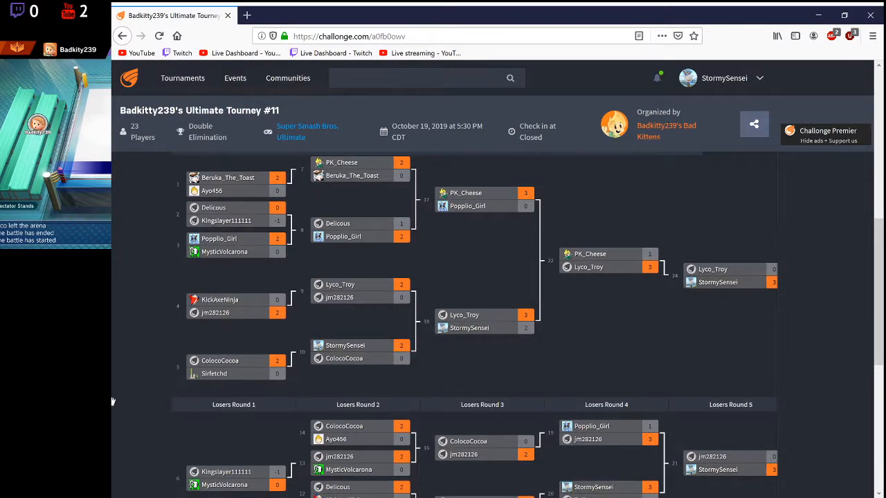
Switch to the Standings view ranking Lyco_Troy first, StormySensei second and PK_Cheese third
scroll("down", 3)
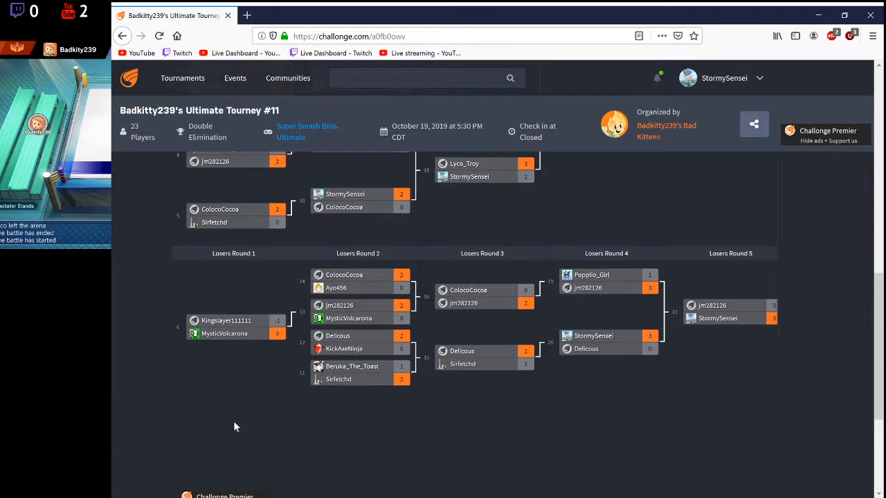
mouse_move(426, 438)
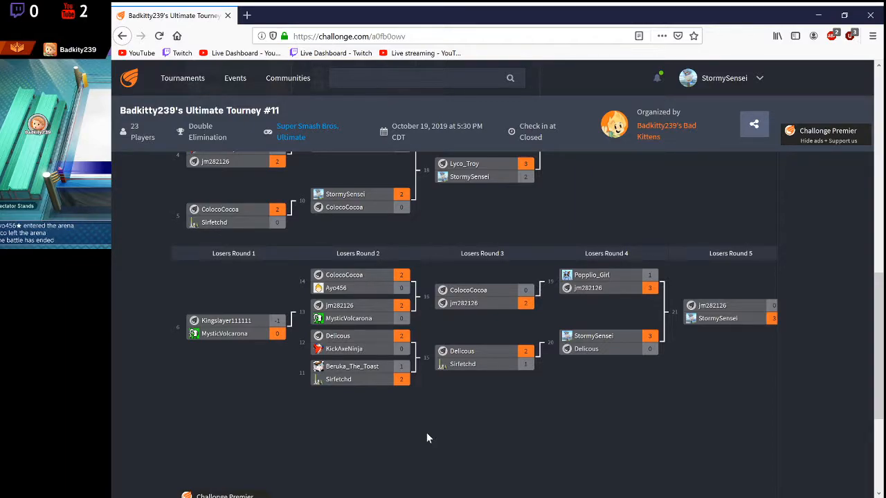
mouse_move(475, 447)
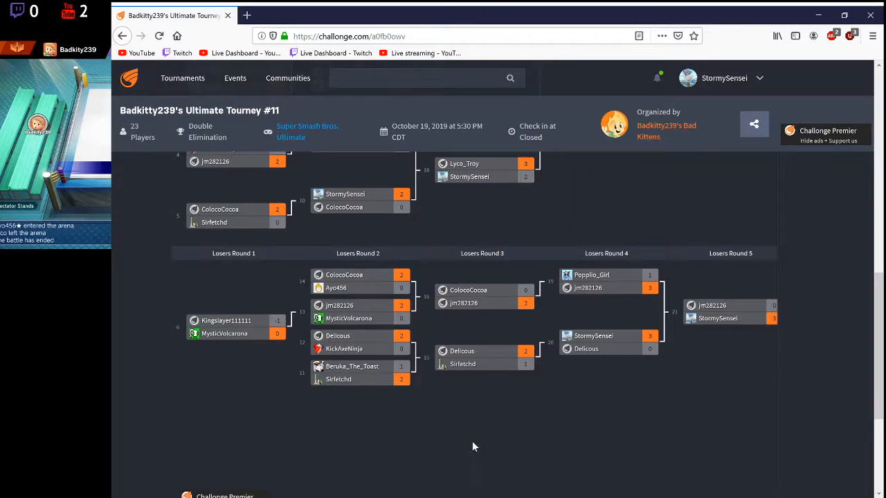
mouse_move(377, 310)
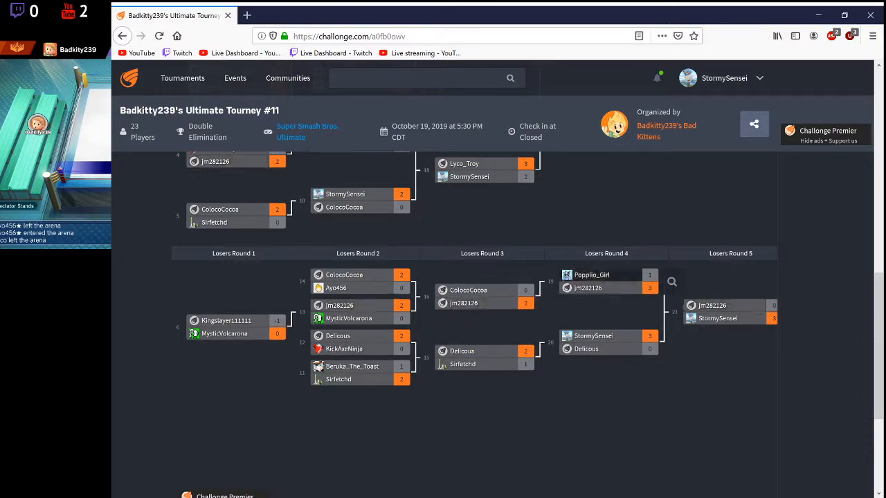
mouse_move(591, 312)
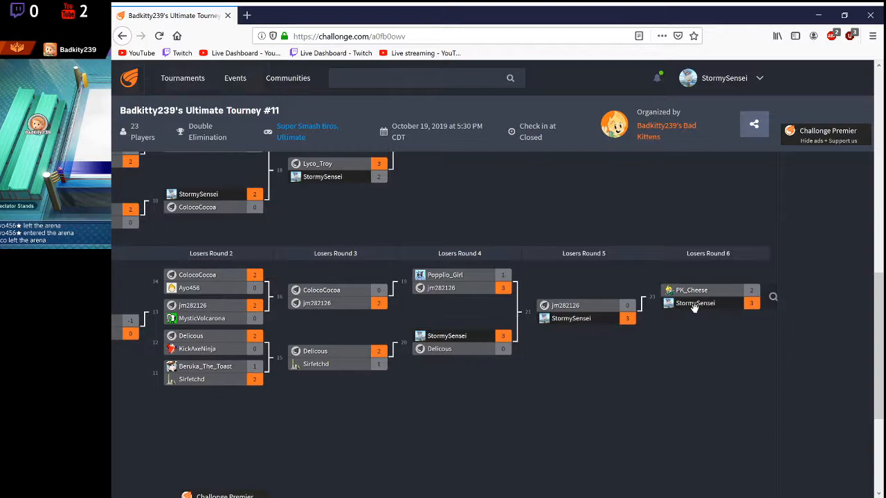
mouse_move(410, 416)
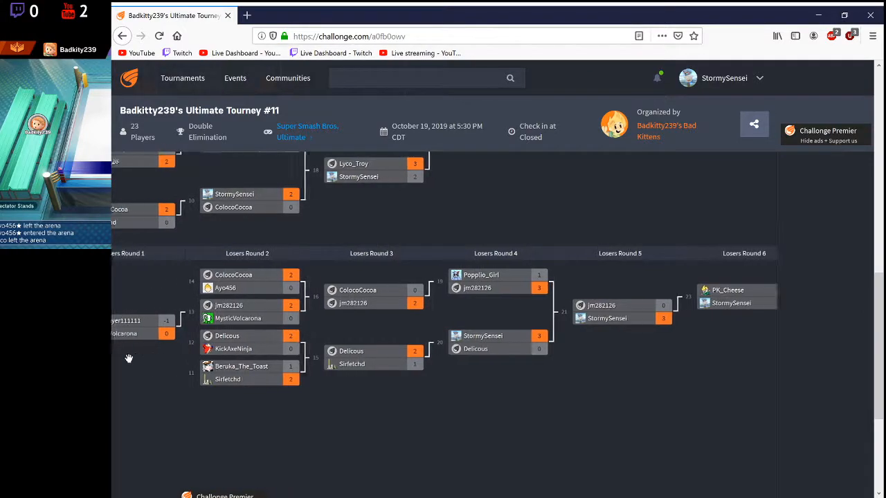
scroll("left", 3)
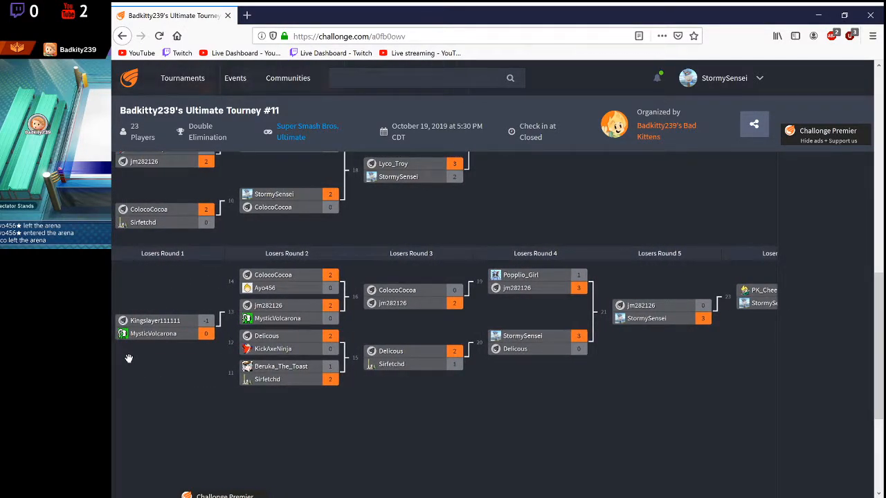
mouse_move(120, 387)
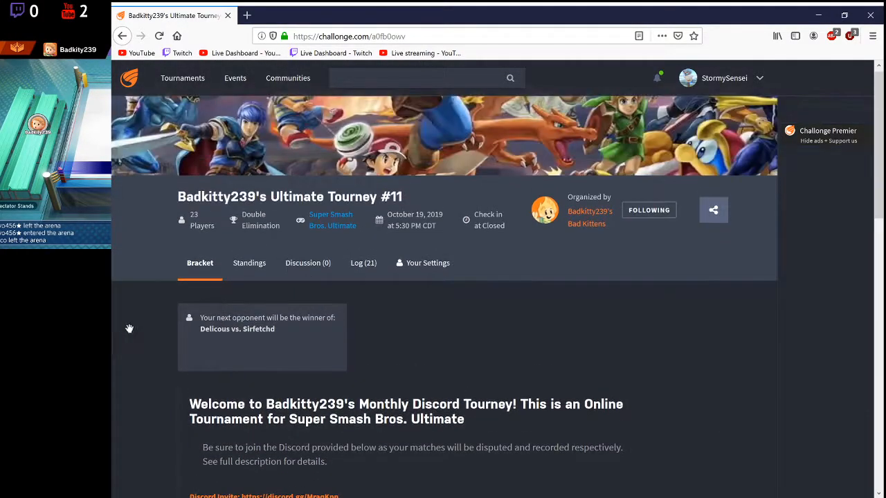
left_click(249, 263)
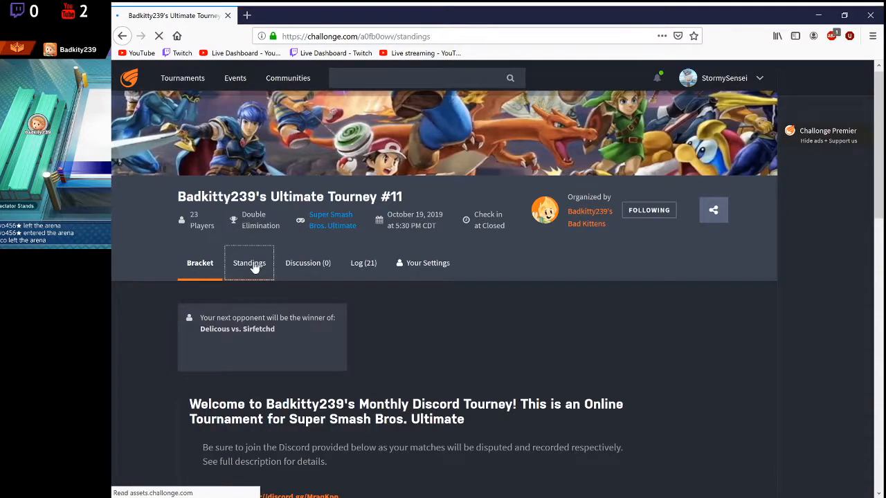
left_click(249, 263)
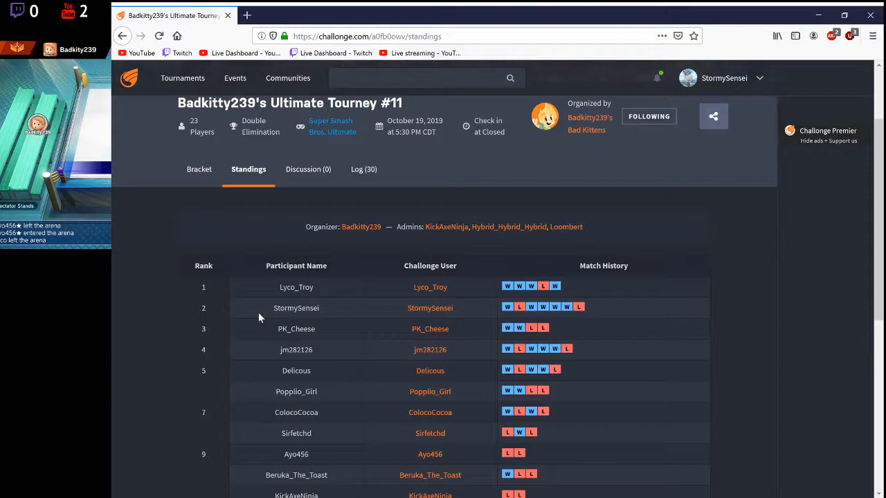
scroll("down", 3)
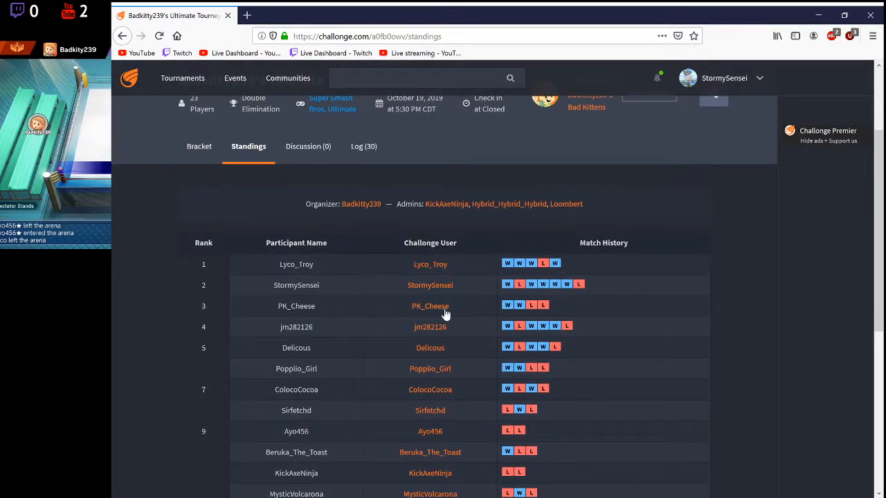
mouse_move(346, 294)
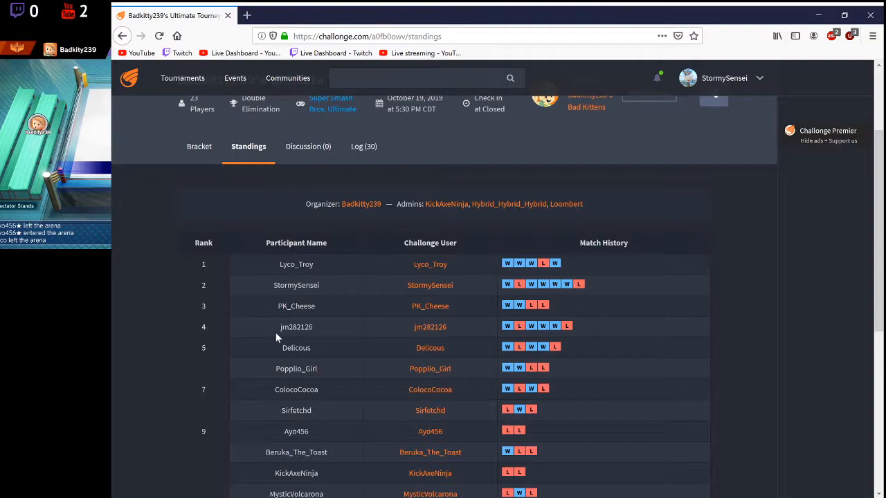
mouse_move(280, 338)
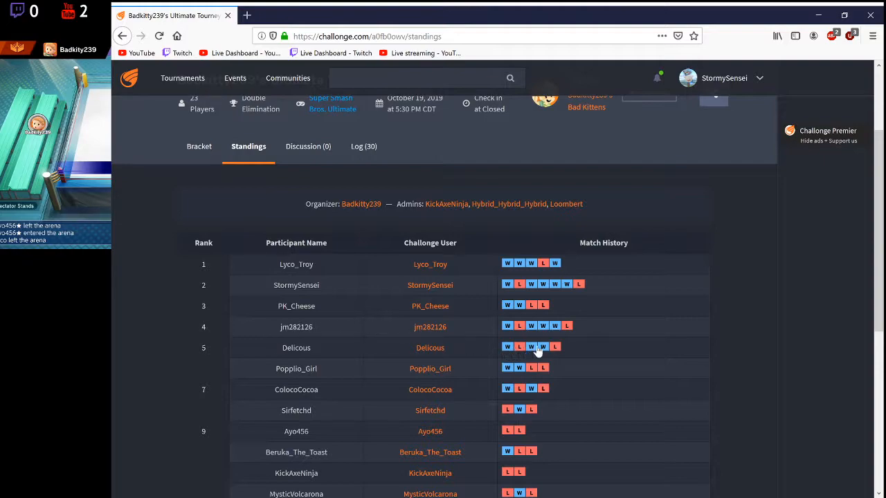
mouse_move(575, 331)
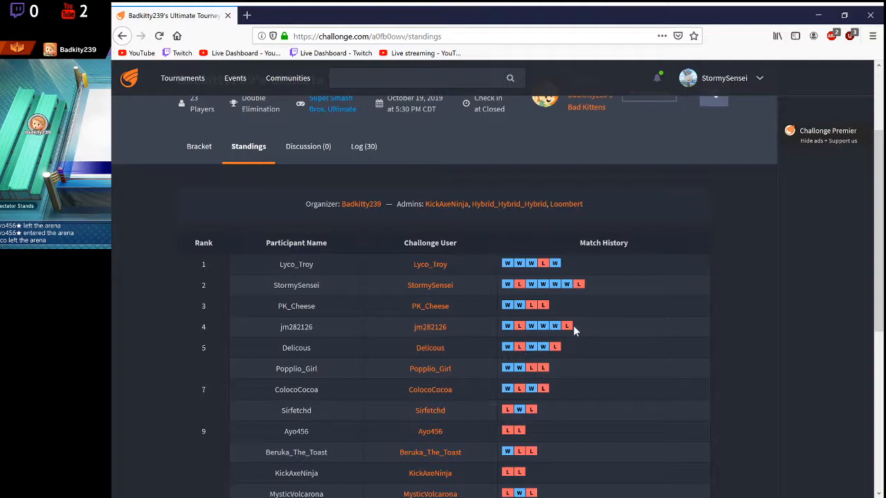
mouse_move(579, 336)
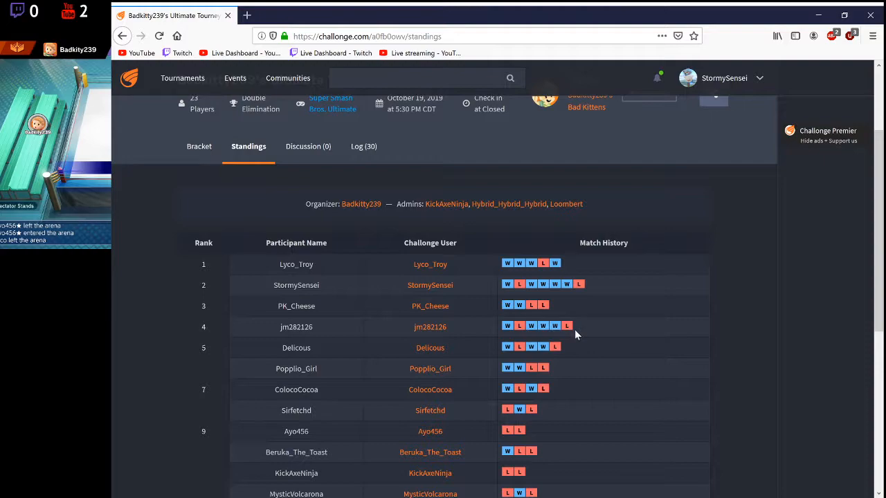
mouse_move(524, 338)
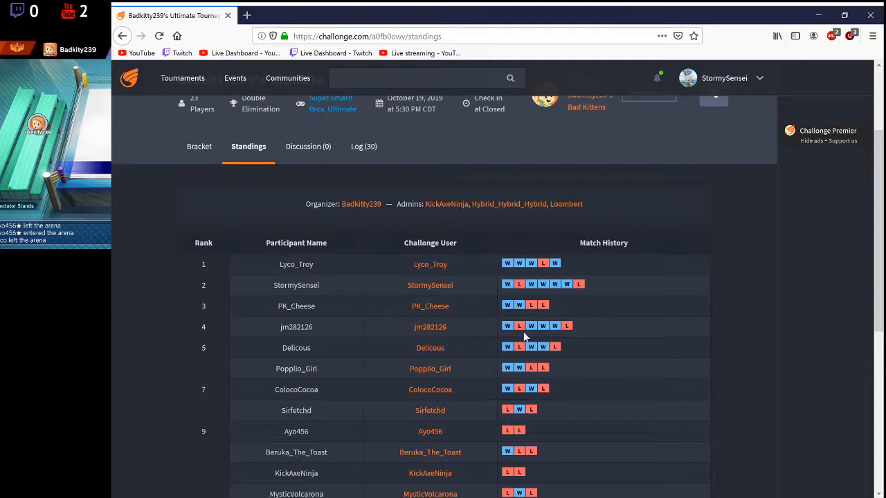
mouse_move(233, 366)
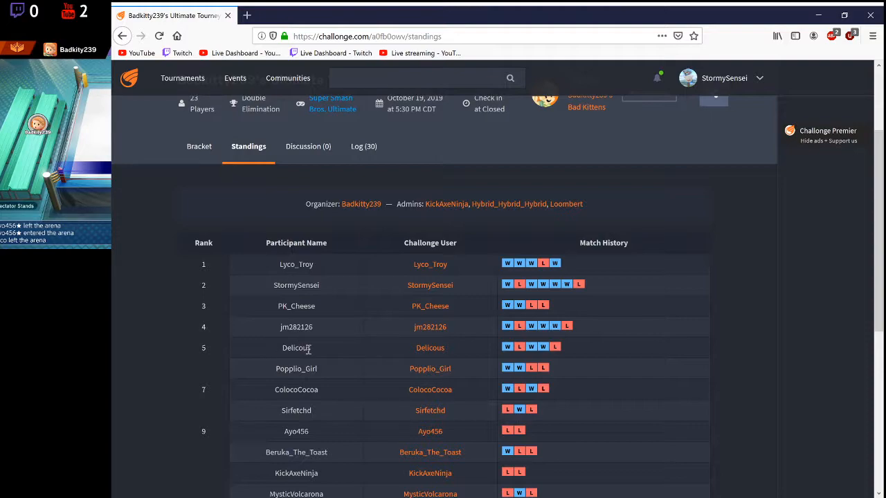
mouse_move(272, 377)
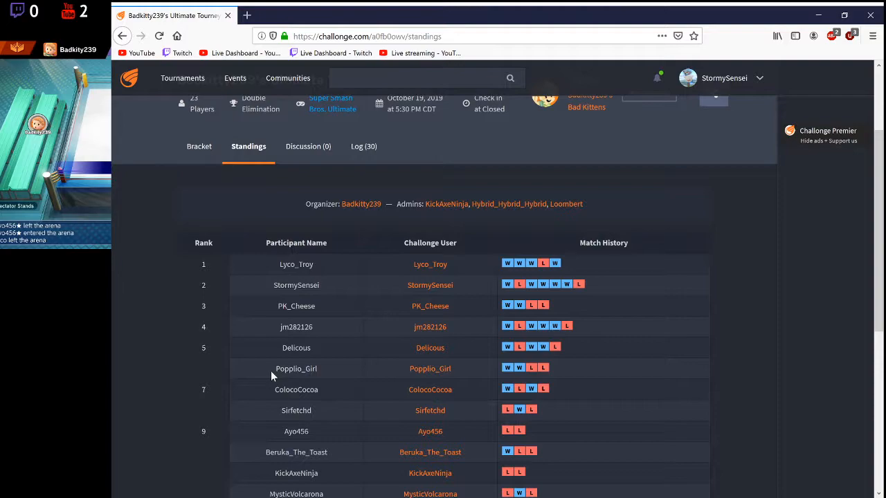
mouse_move(316, 368)
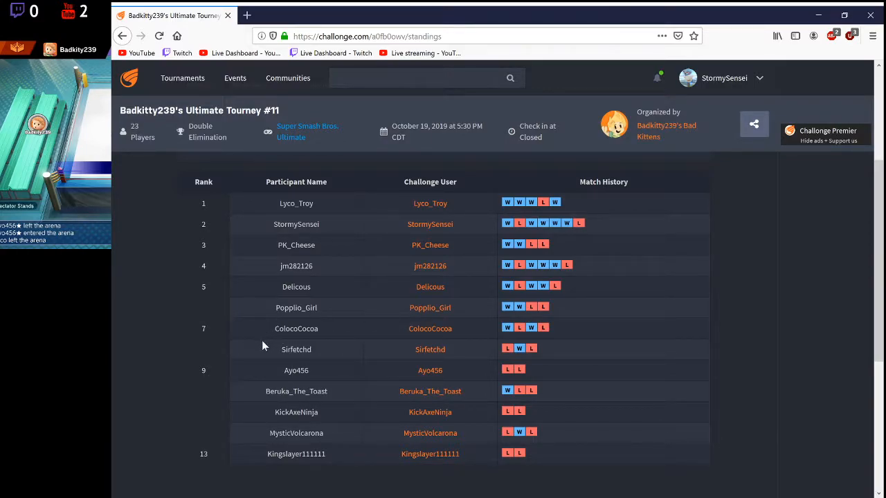
mouse_move(321, 270)
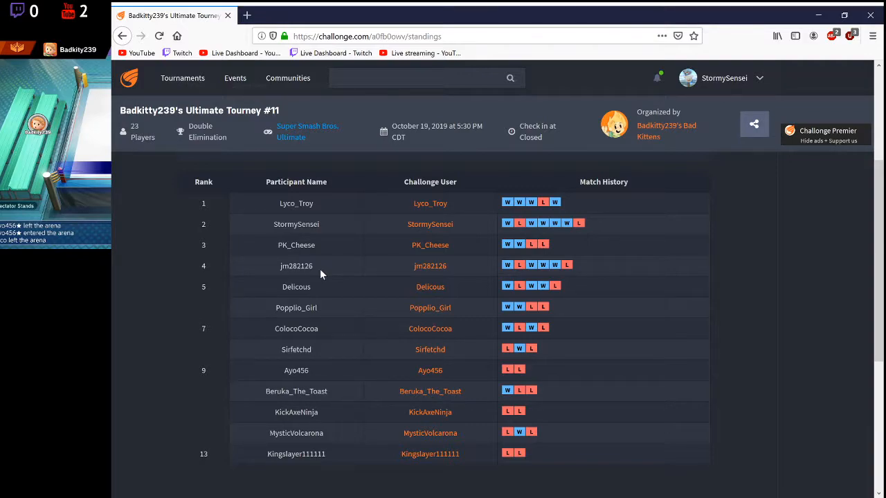
mouse_move(286, 374)
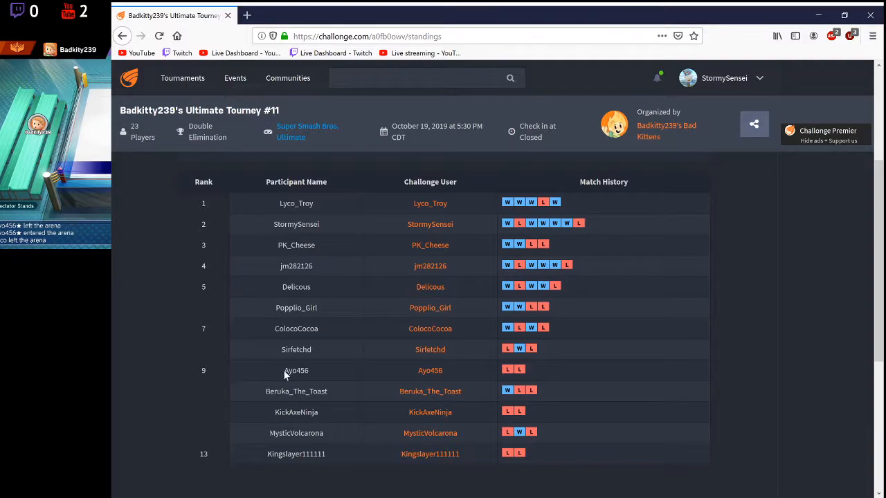
mouse_move(260, 369)
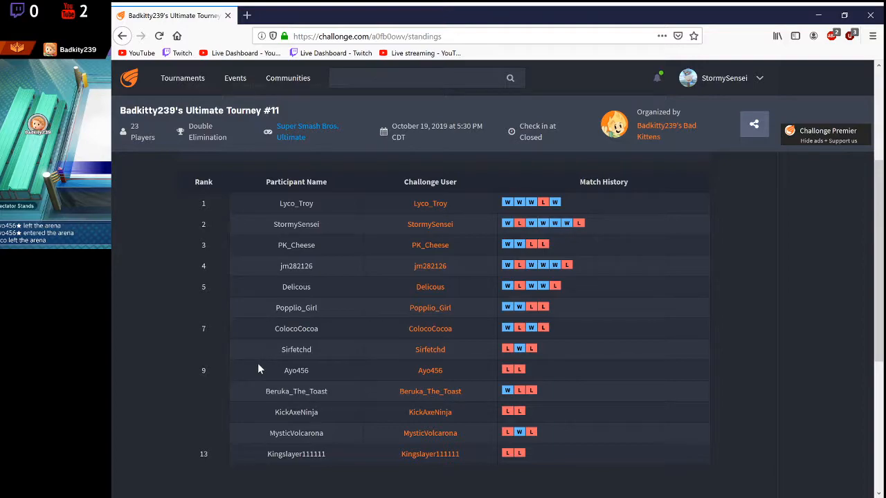
mouse_move(297, 346)
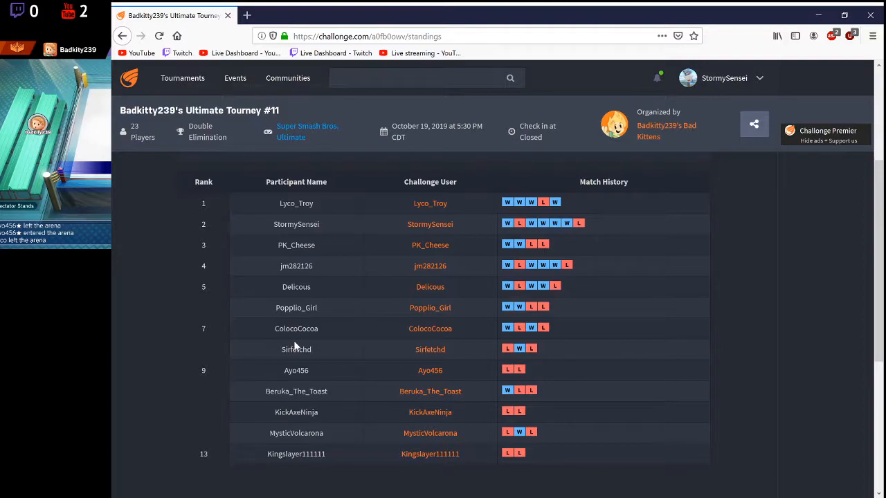
mouse_move(280, 381)
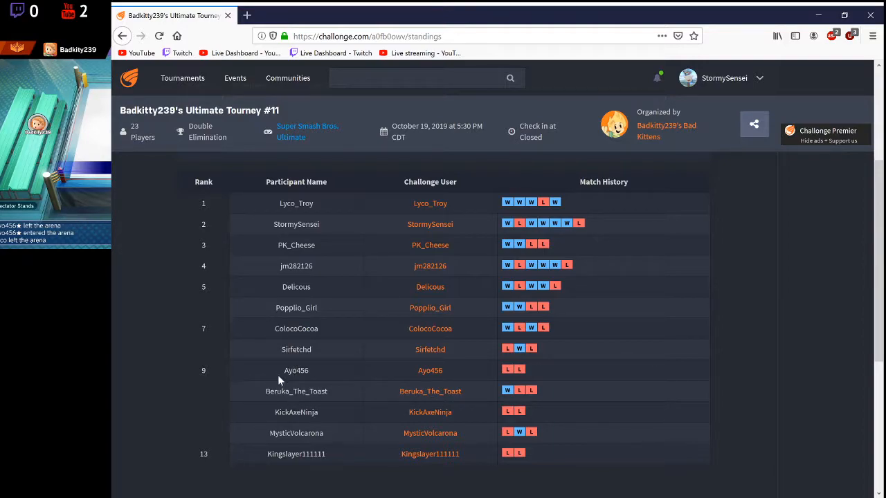
mouse_move(348, 401)
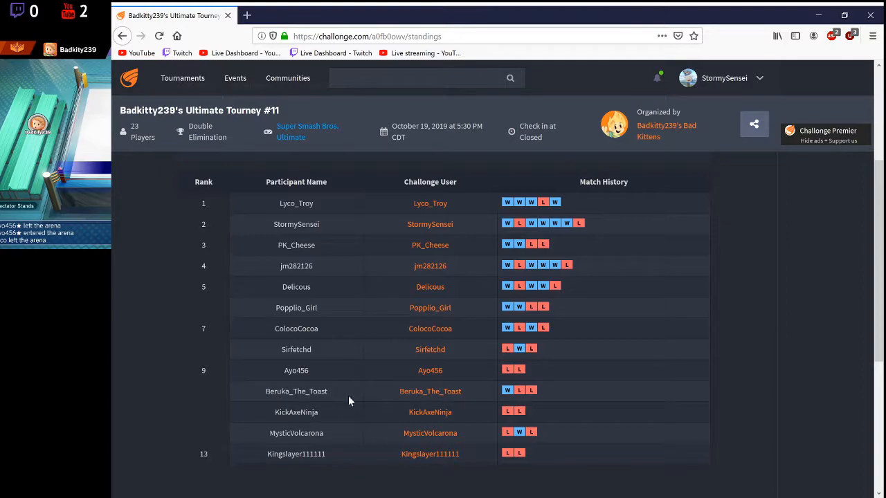
mouse_move(261, 441)
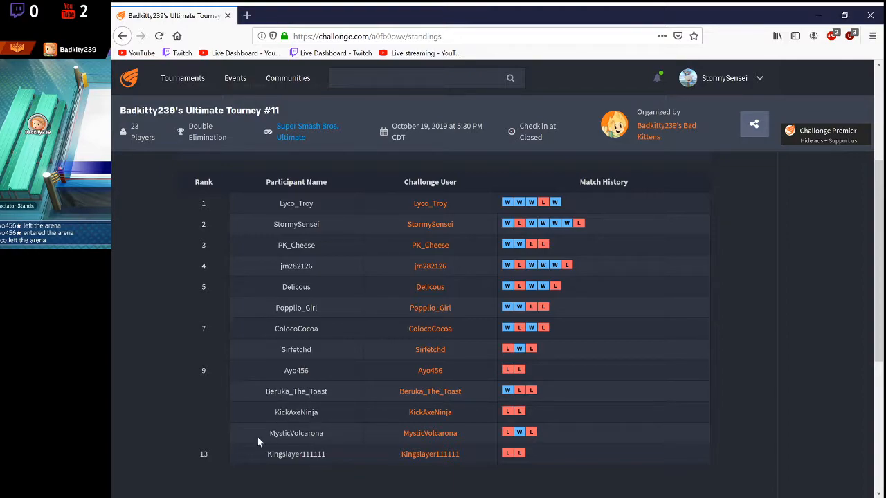
mouse_move(359, 446)
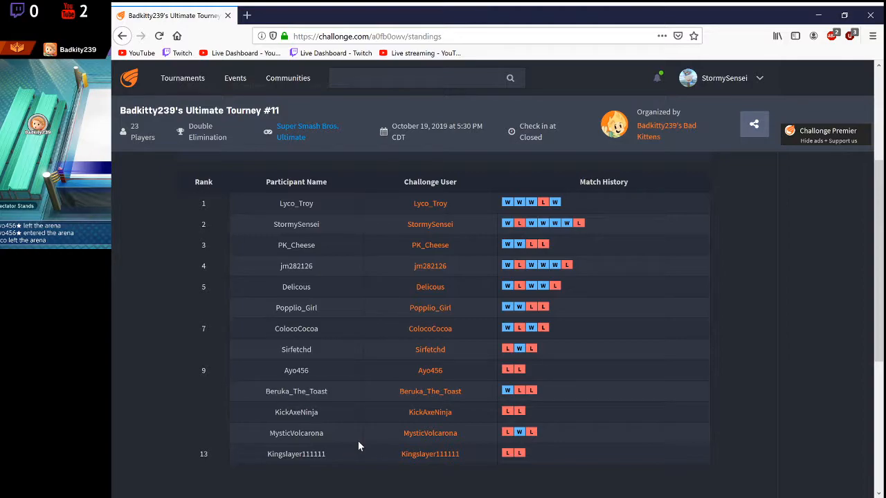